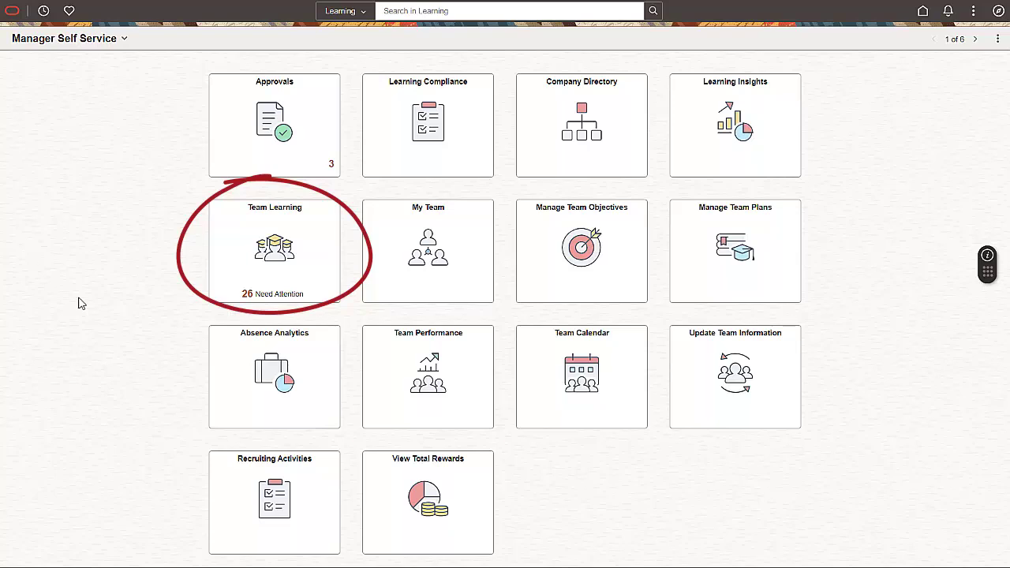
# Enter the Team Learning area from the Manager Self Service home.
pyautogui.click(275, 249)
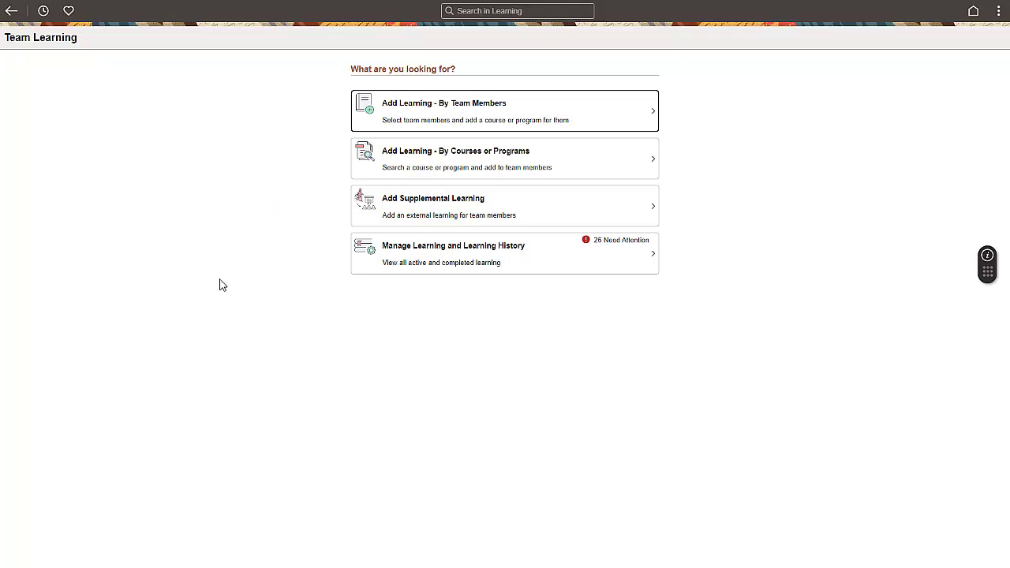
pyautogui.moveTo(360, 124)
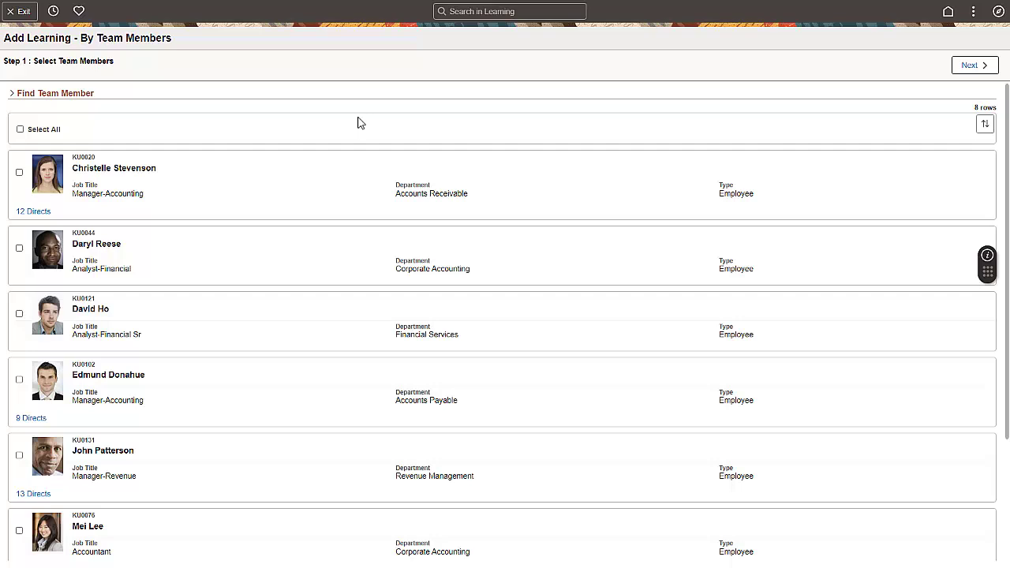
pyautogui.moveTo(88, 142)
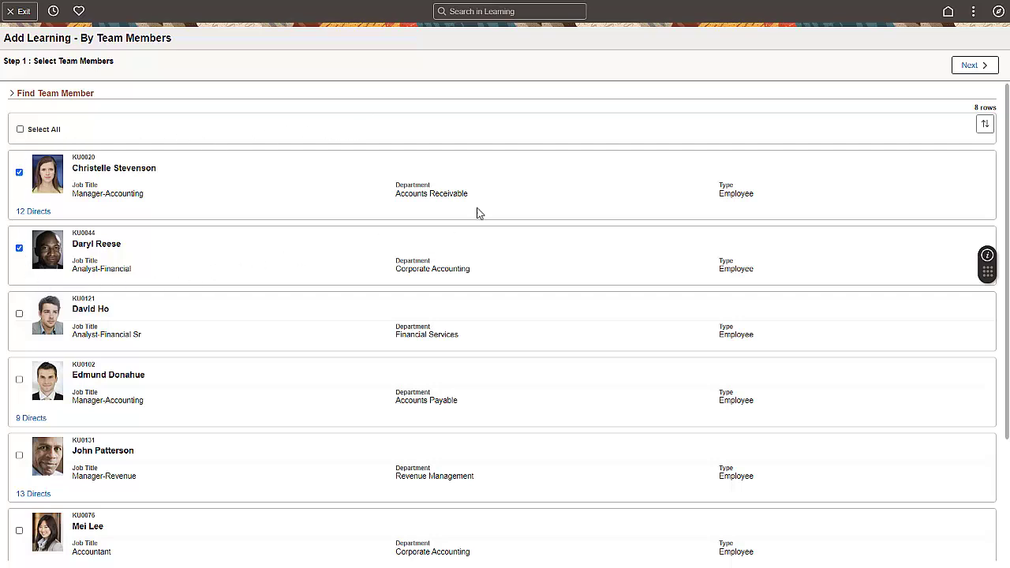
# Continue past member selection and choose the Strategic R&D Management and Learning Perception Survey courses.
pyautogui.click(976, 64)
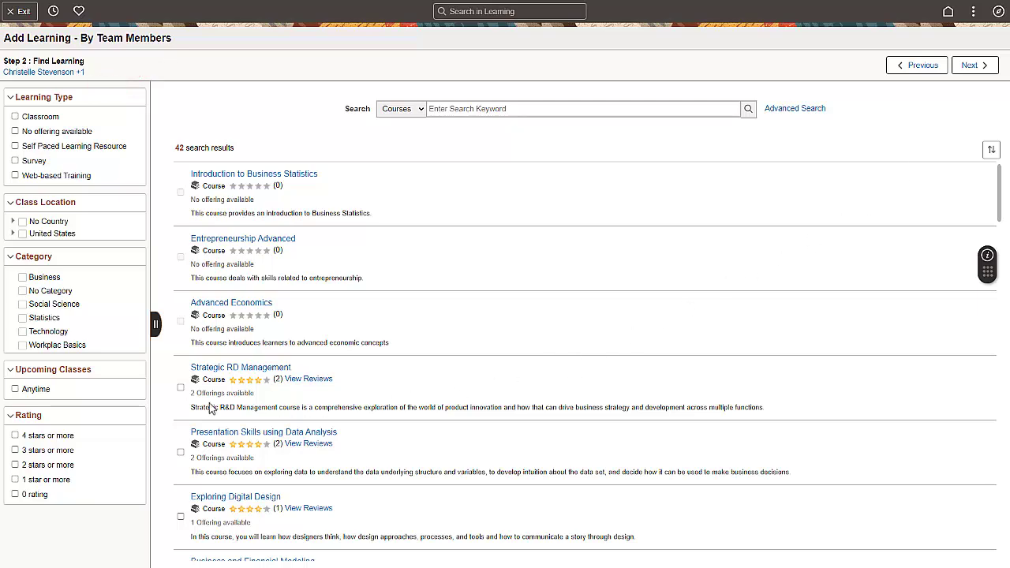
pyautogui.click(180, 386)
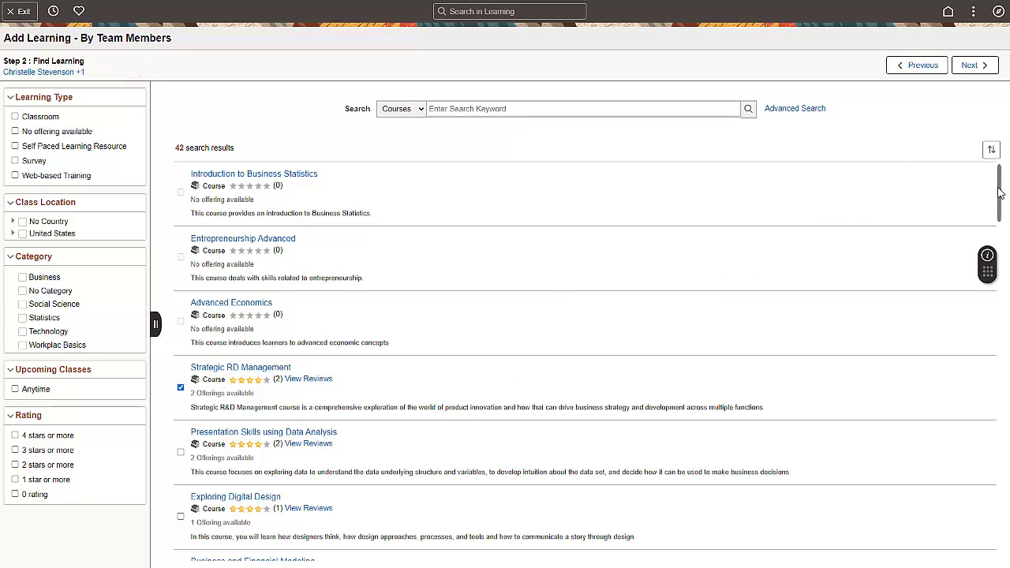
pyautogui.scroll(-3)
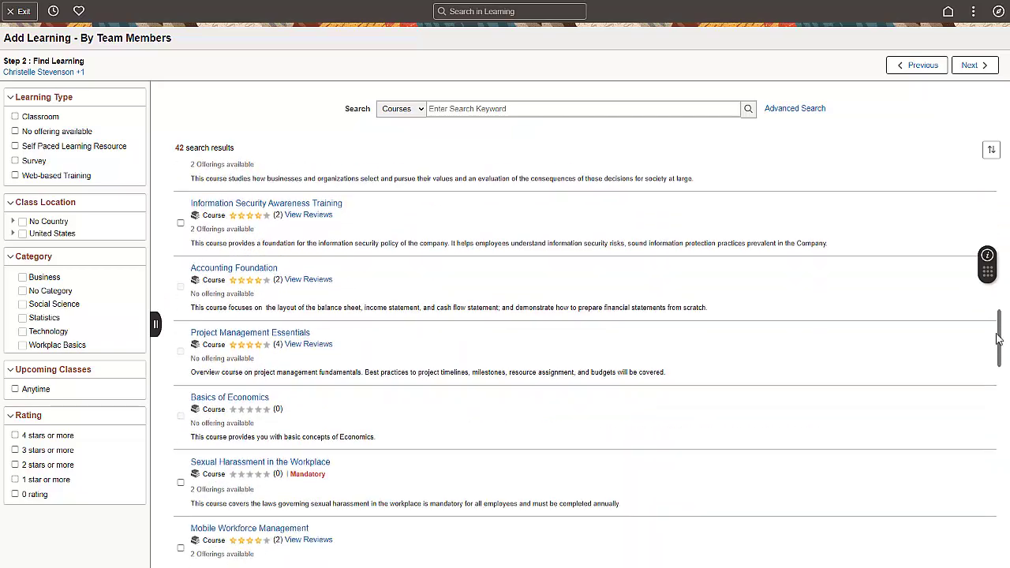
pyautogui.scroll(-3)
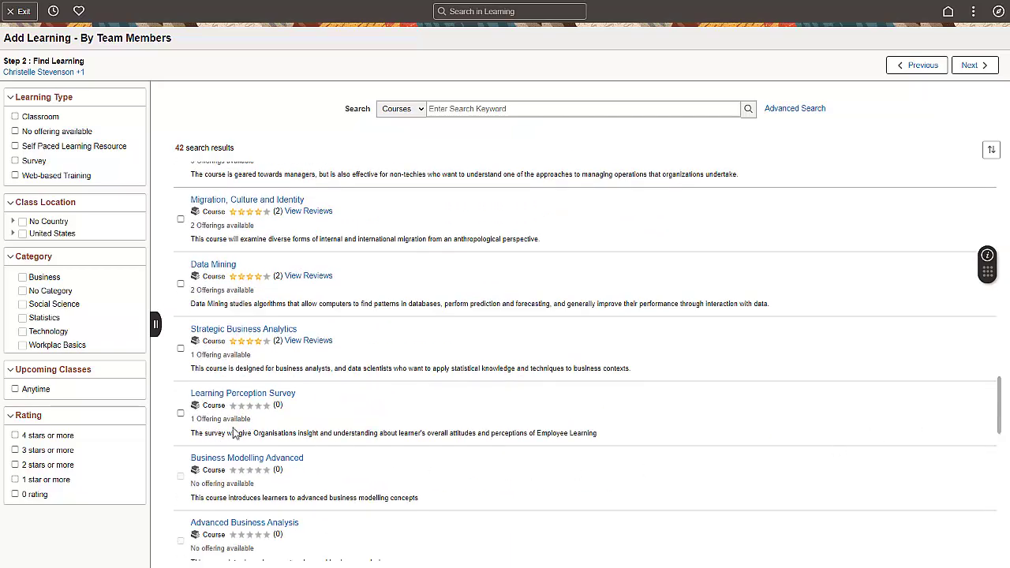
pyautogui.click(180, 413)
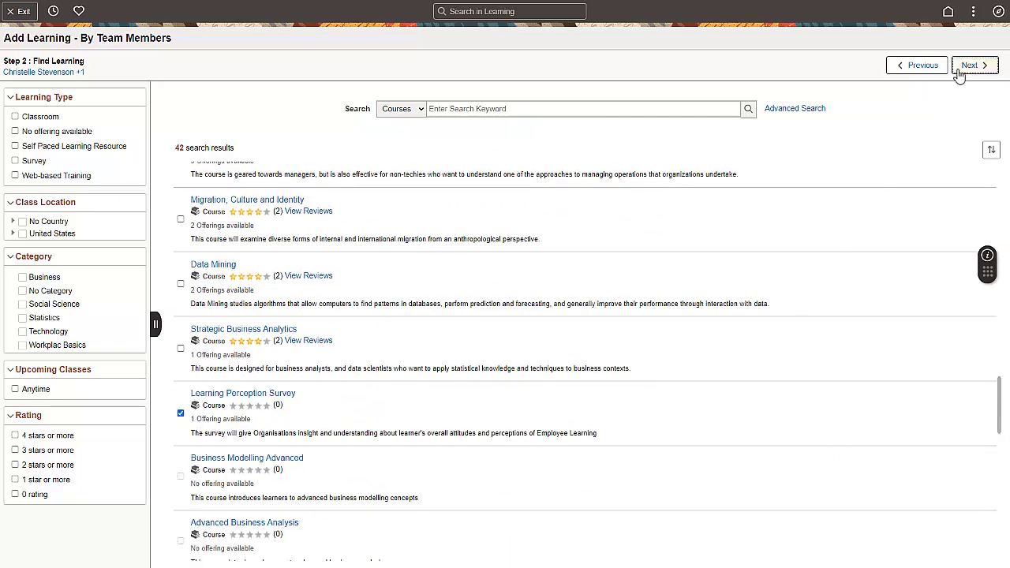
pyautogui.click(976, 65)
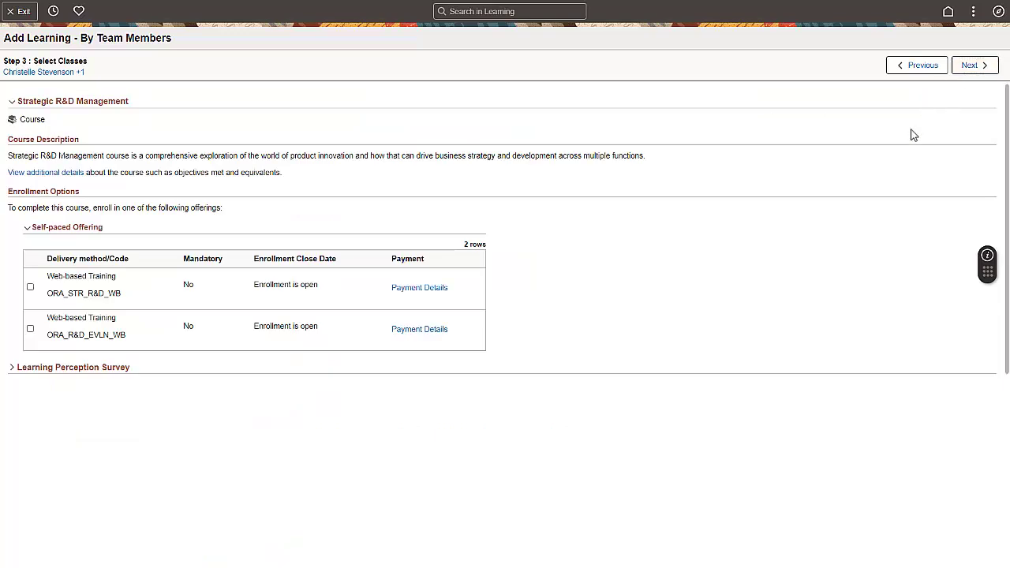
# Choose the ORA_STR_R&D_WB web-based offering and proceed to Review and Confirm.
pyautogui.click(30, 287)
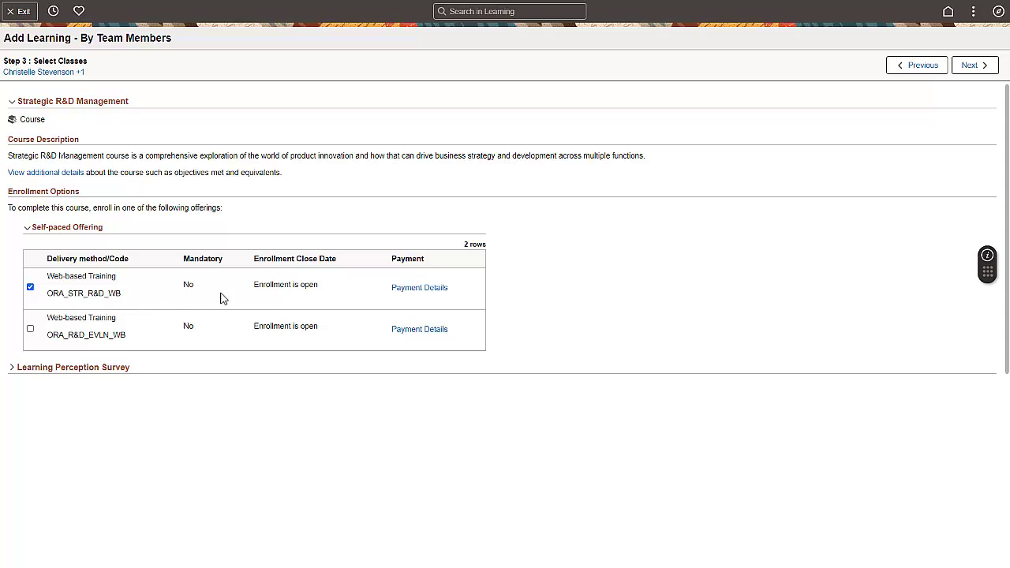
pyautogui.click(976, 65)
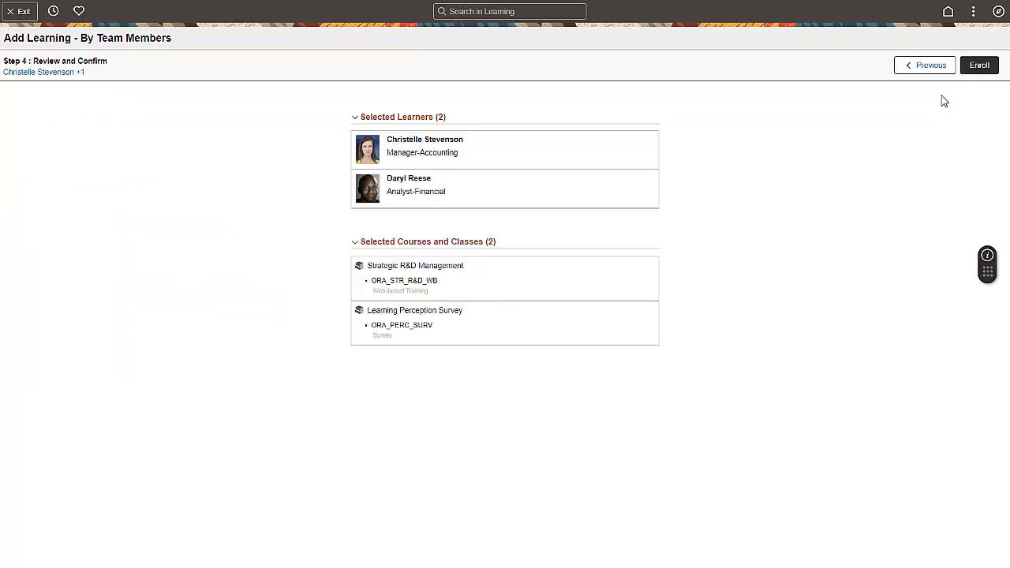
pyautogui.moveTo(919, 129)
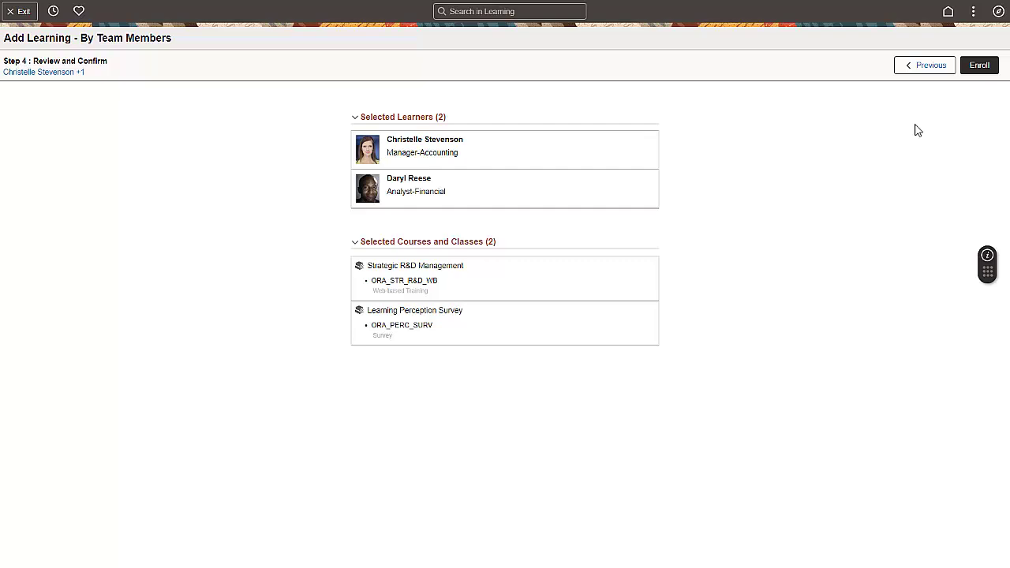
# Enroll both members, dismiss the partial-success banner and review the Enrolled list.
pyautogui.click(979, 64)
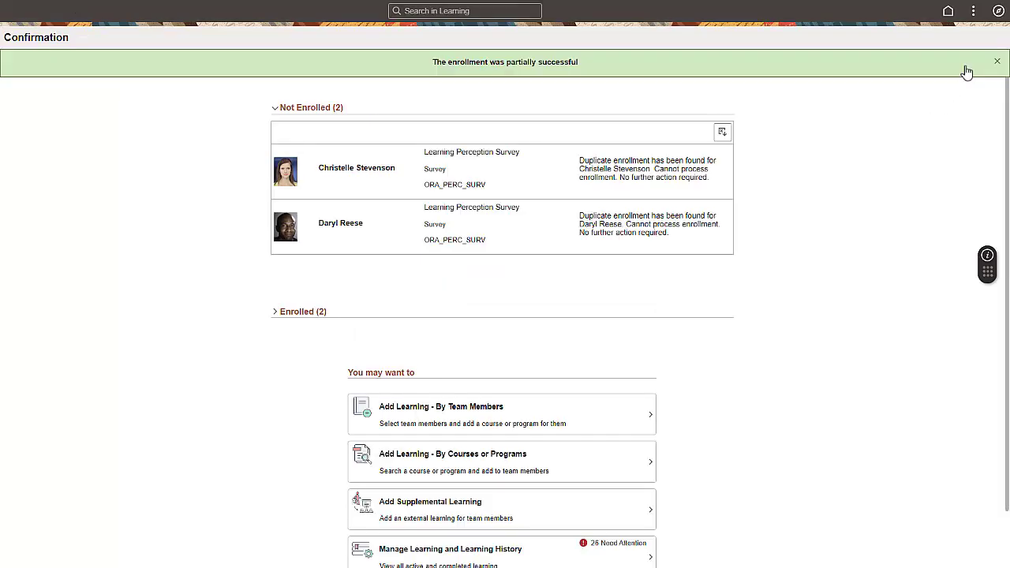
pyautogui.click(998, 62)
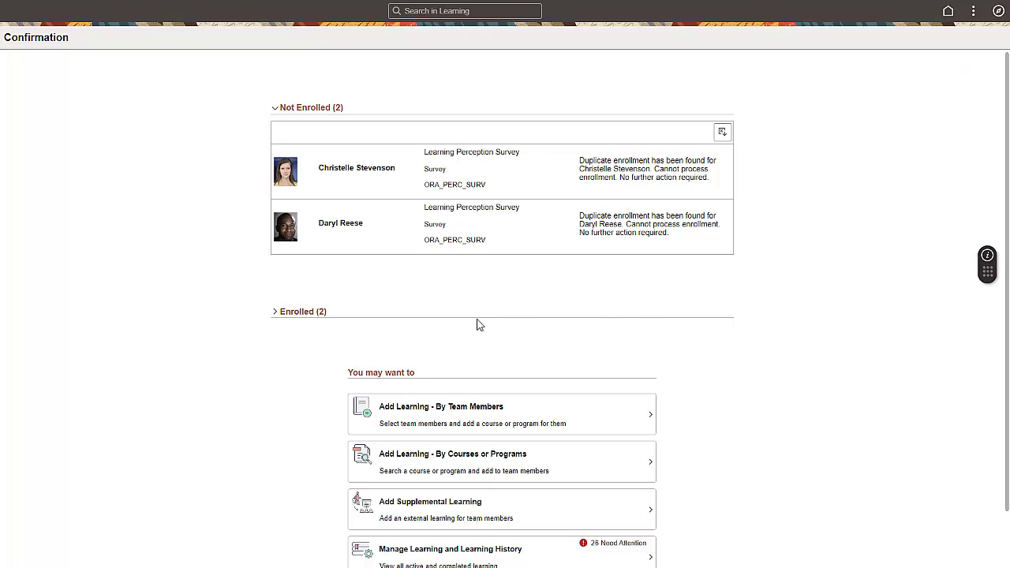
pyautogui.click(274, 311)
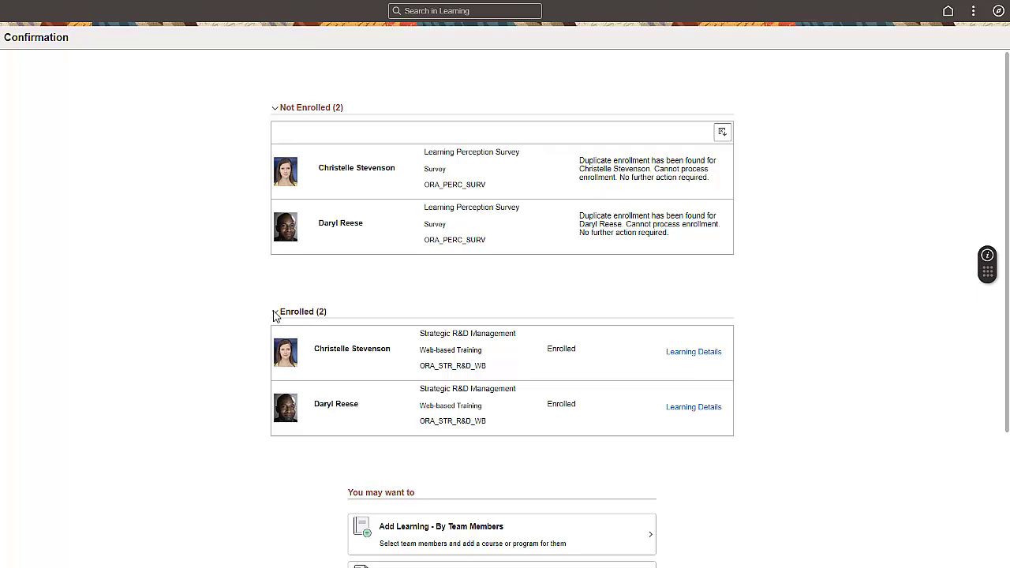
pyautogui.scroll(-3)
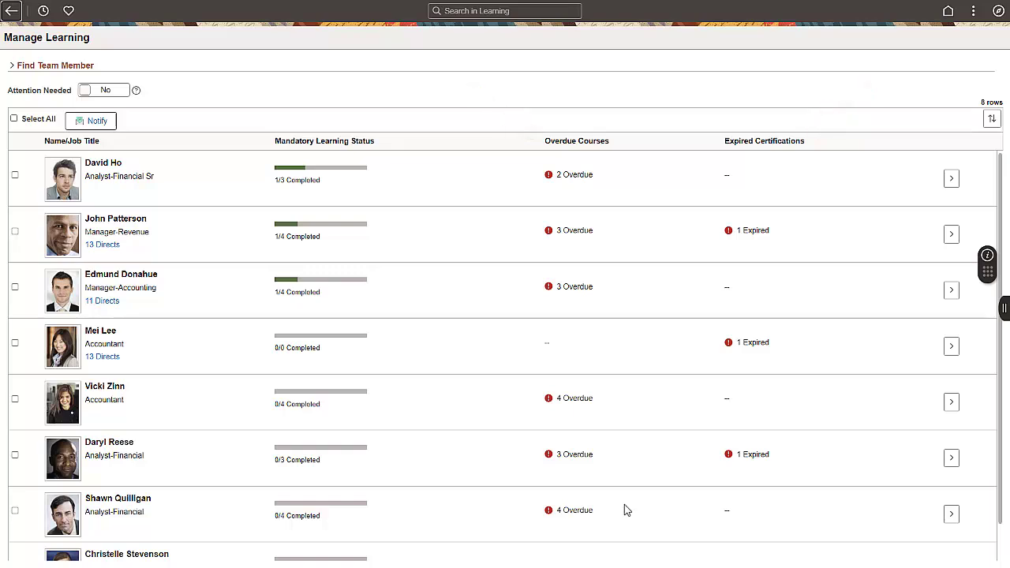
pyautogui.moveTo(793, 288)
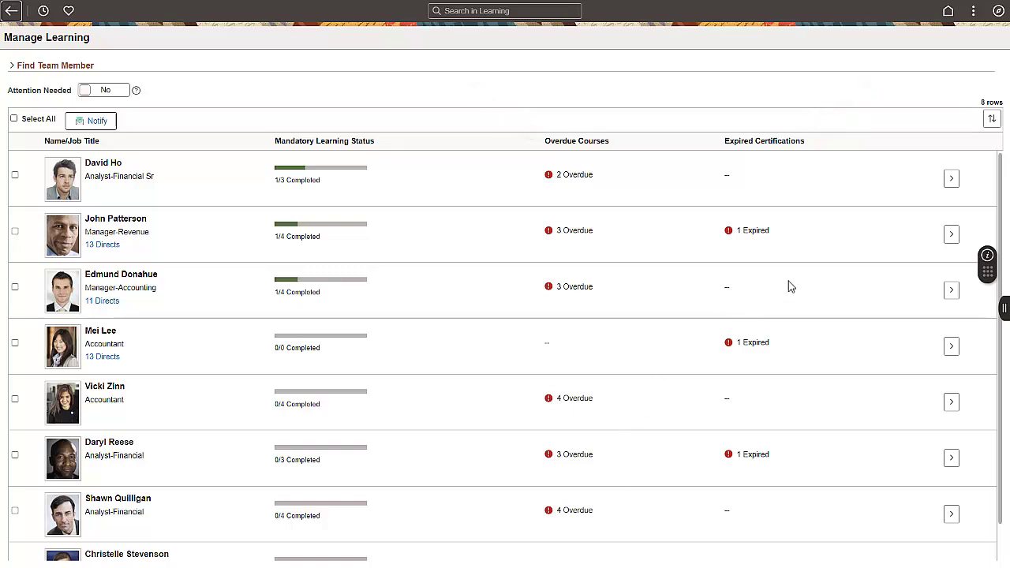
# View the learning details record of the Manager-Revenue team member.
pyautogui.click(950, 233)
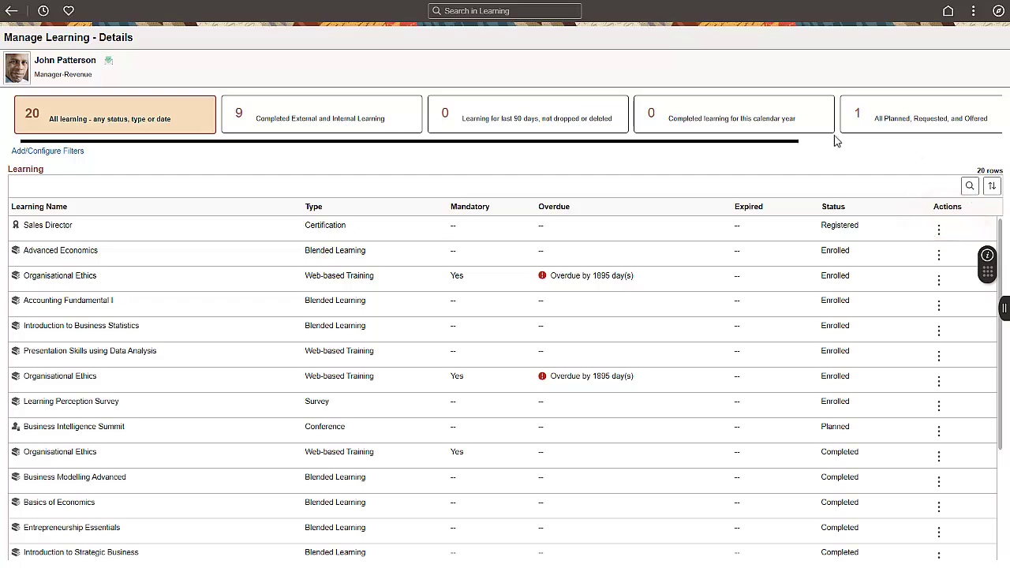
# Return to Manager Self Service home and enter Manage Team Objectives.
pyautogui.click(12, 9)
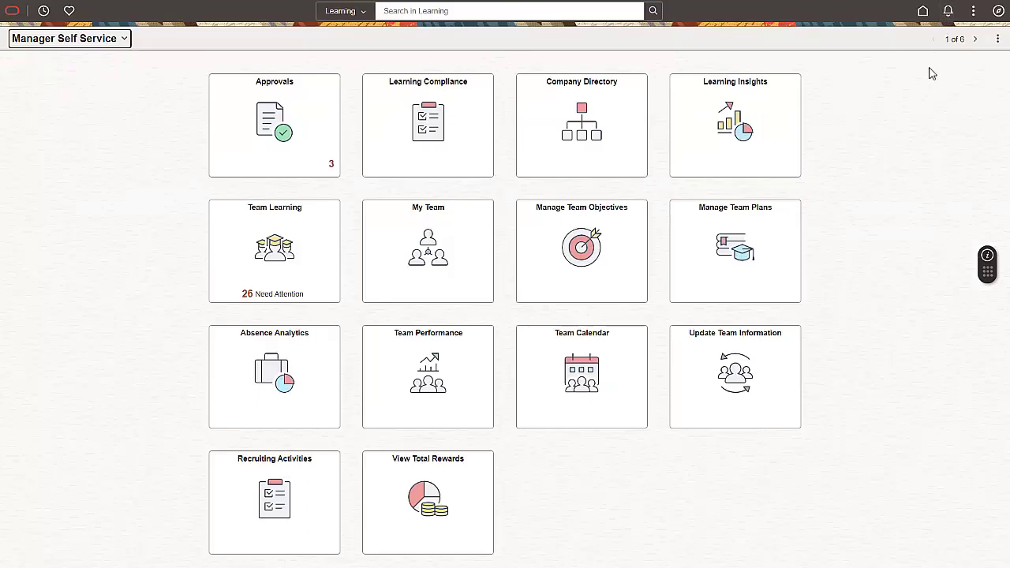
pyautogui.moveTo(876, 188)
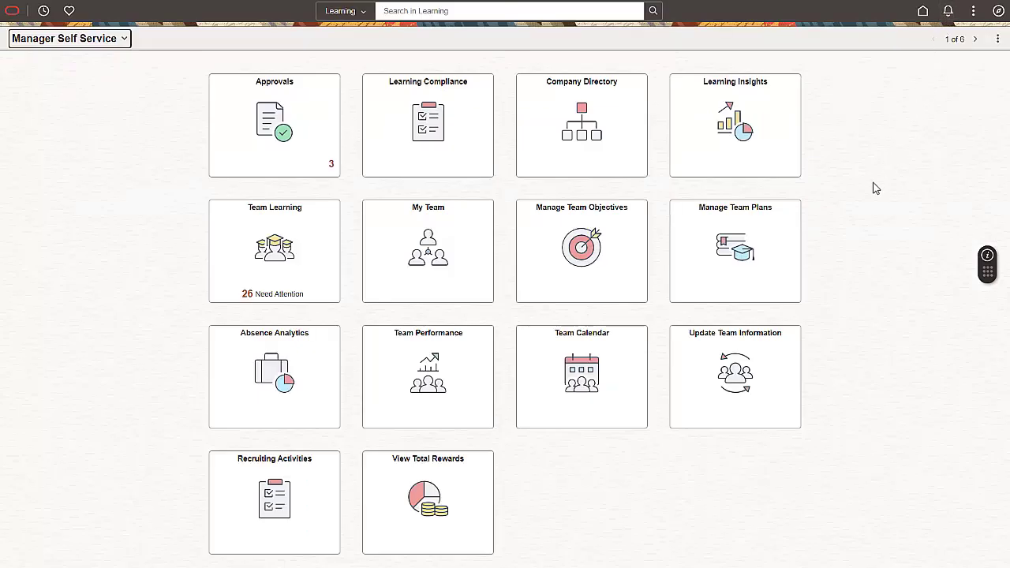
pyautogui.moveTo(765, 193)
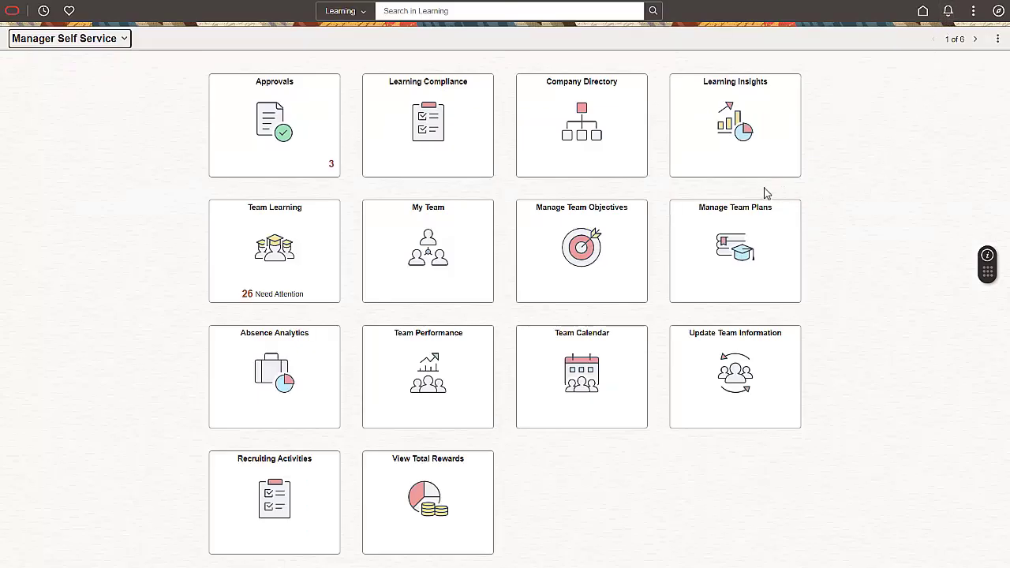
pyautogui.click(581, 249)
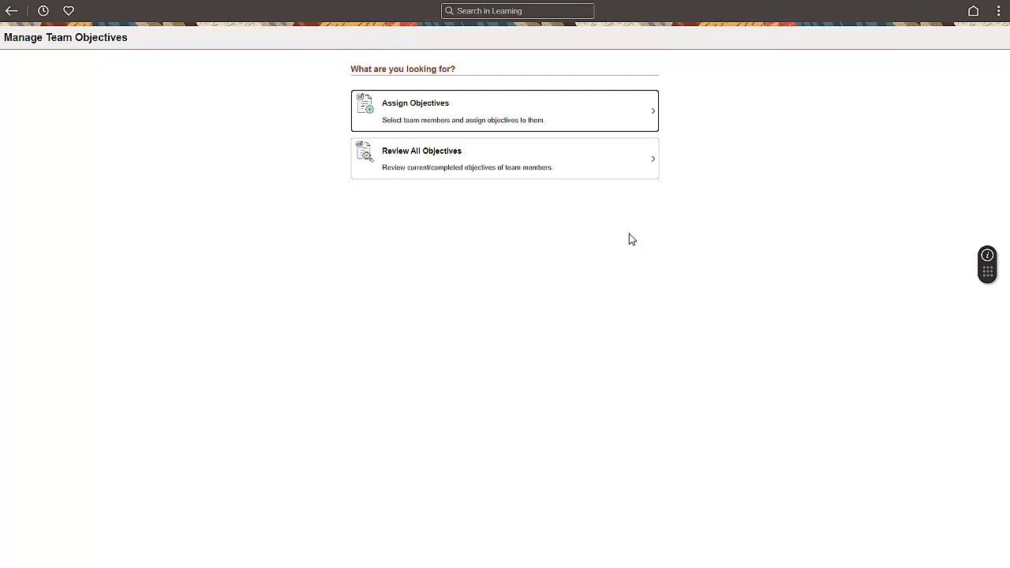
pyautogui.moveTo(398, 240)
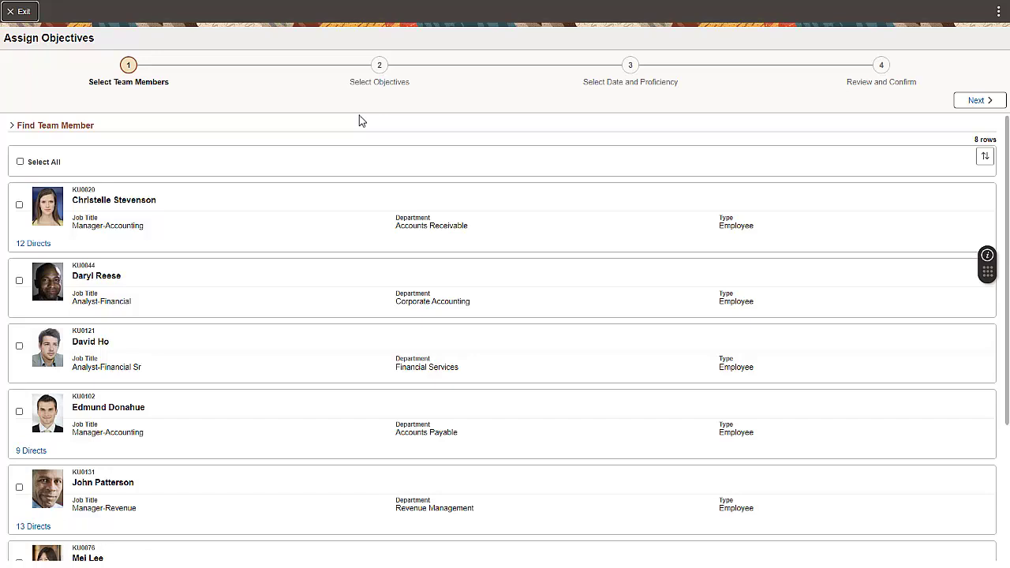
pyautogui.click(19, 345)
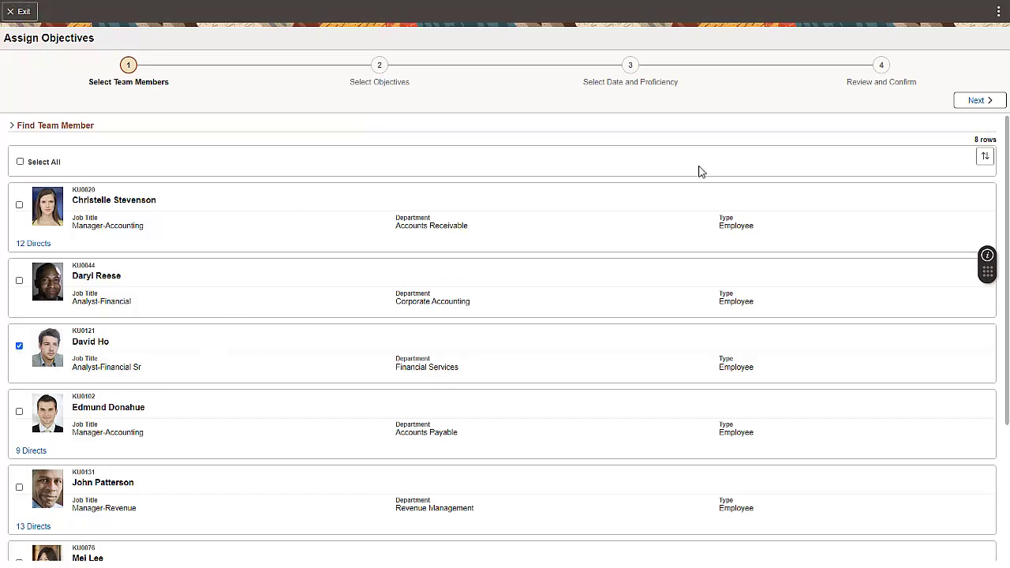
pyautogui.click(978, 101)
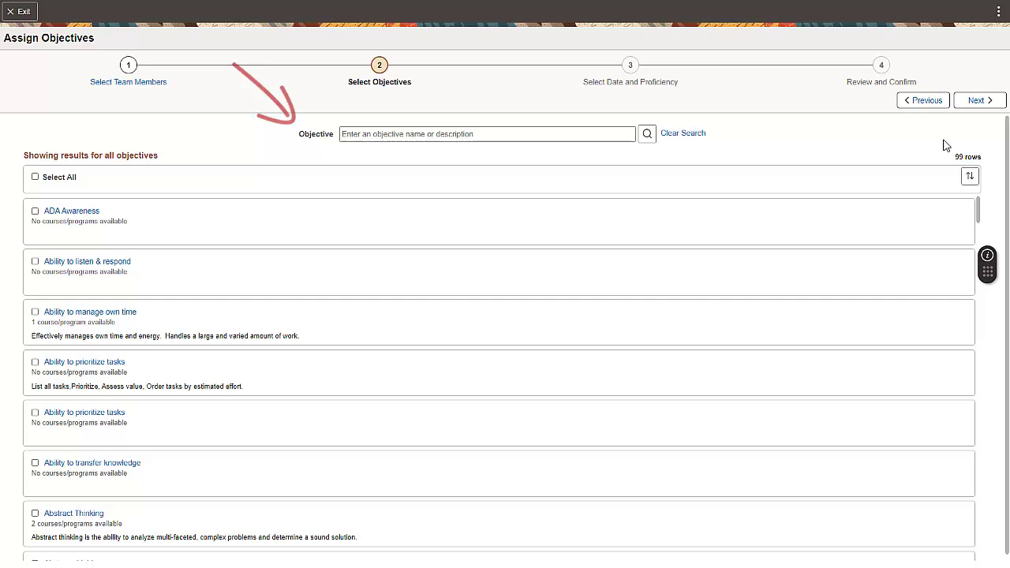
pyautogui.moveTo(135, 360)
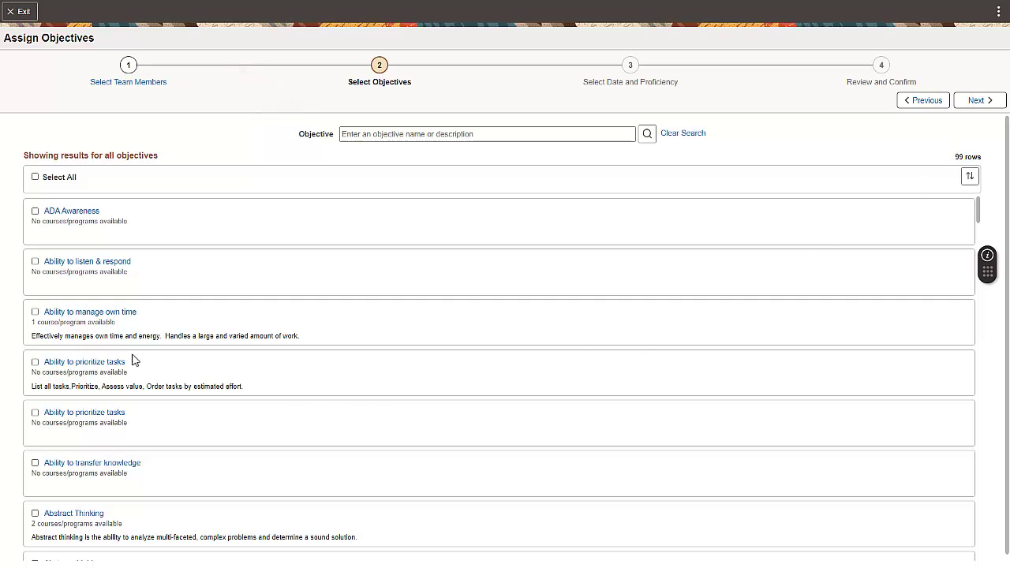
pyautogui.click(35, 312)
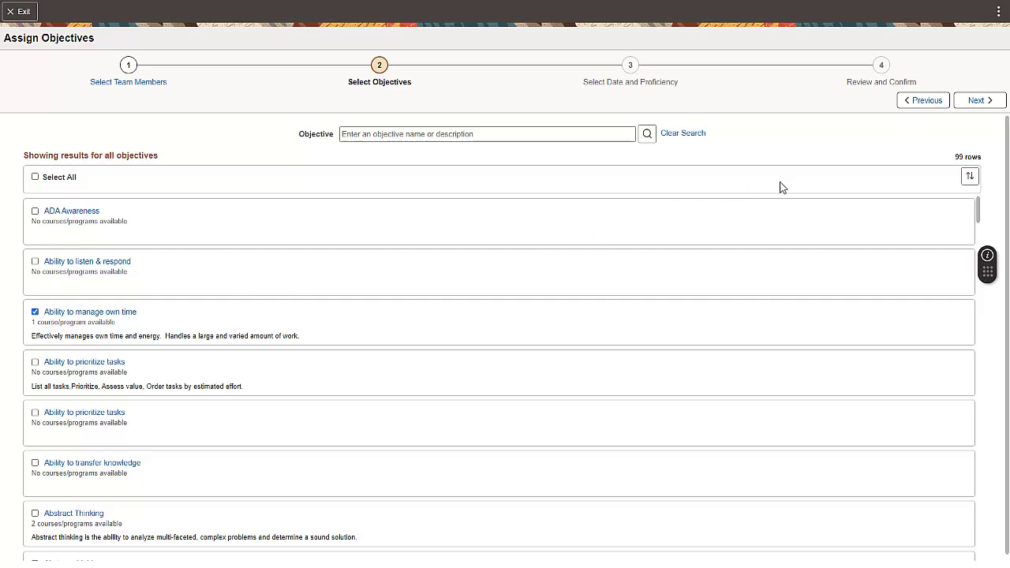
pyautogui.click(976, 101)
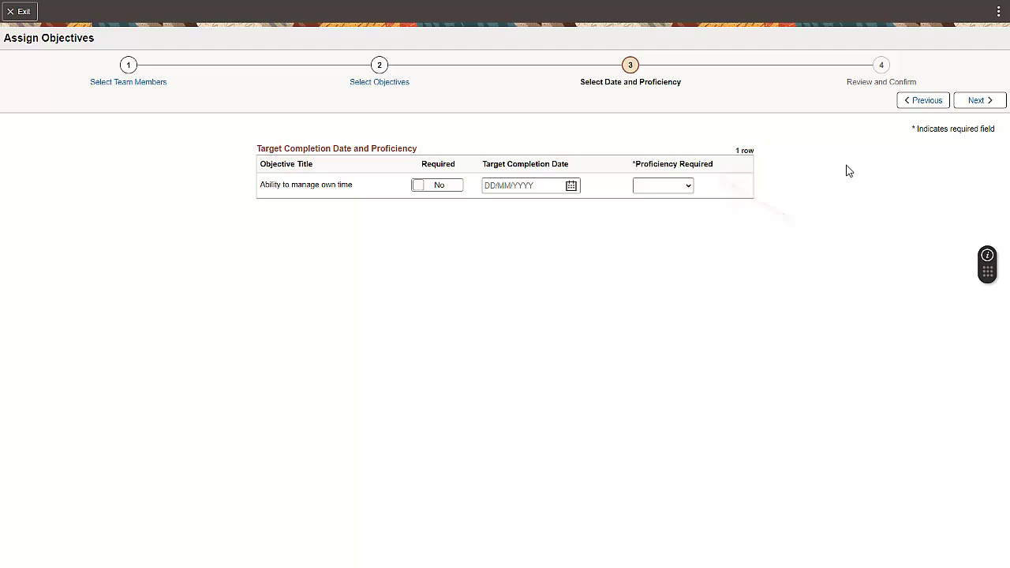
pyautogui.moveTo(725, 219)
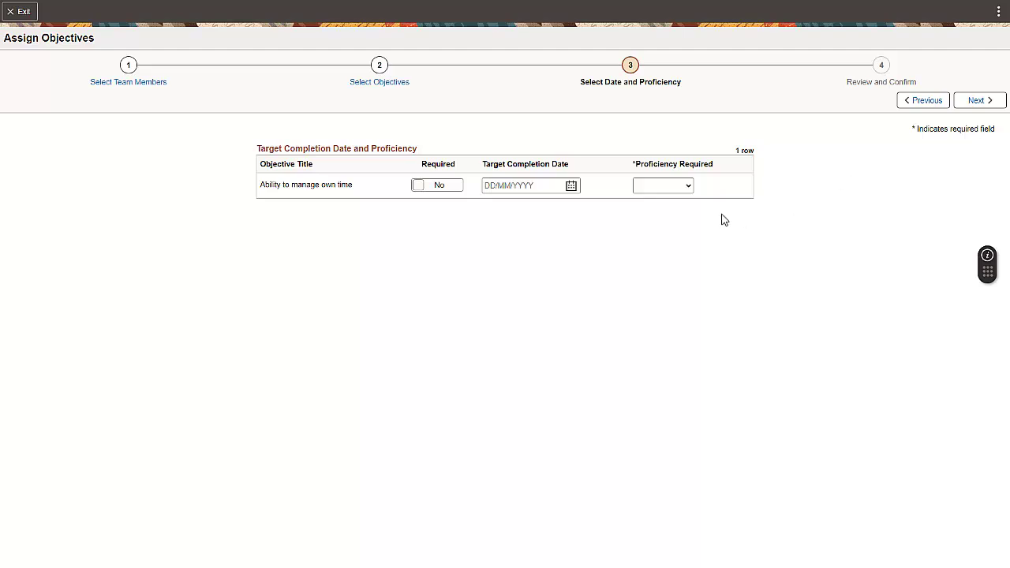
# Set the required proficiency to 3-Good and proceed to the review step.
pyautogui.click(664, 185)
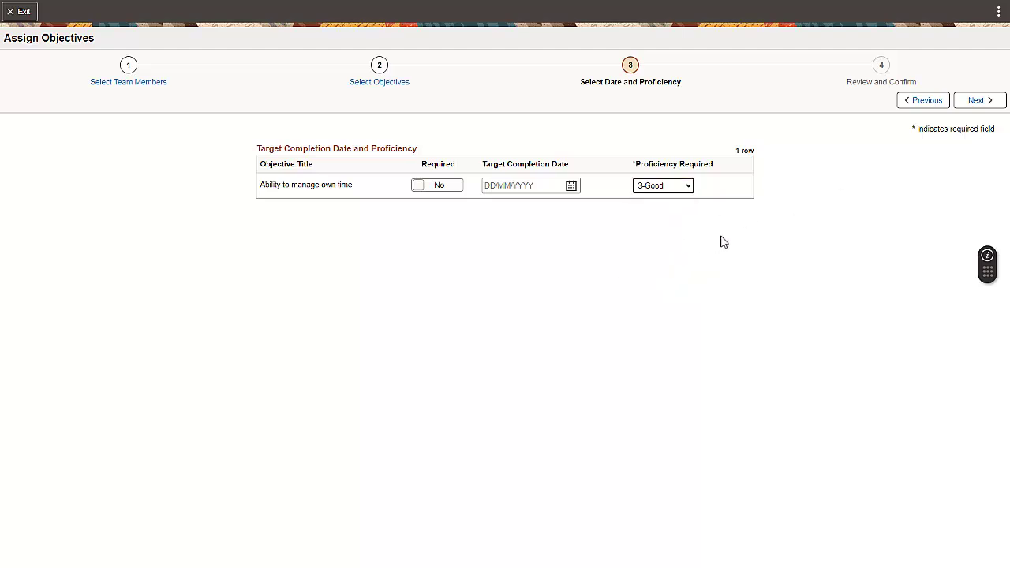
pyautogui.click(979, 101)
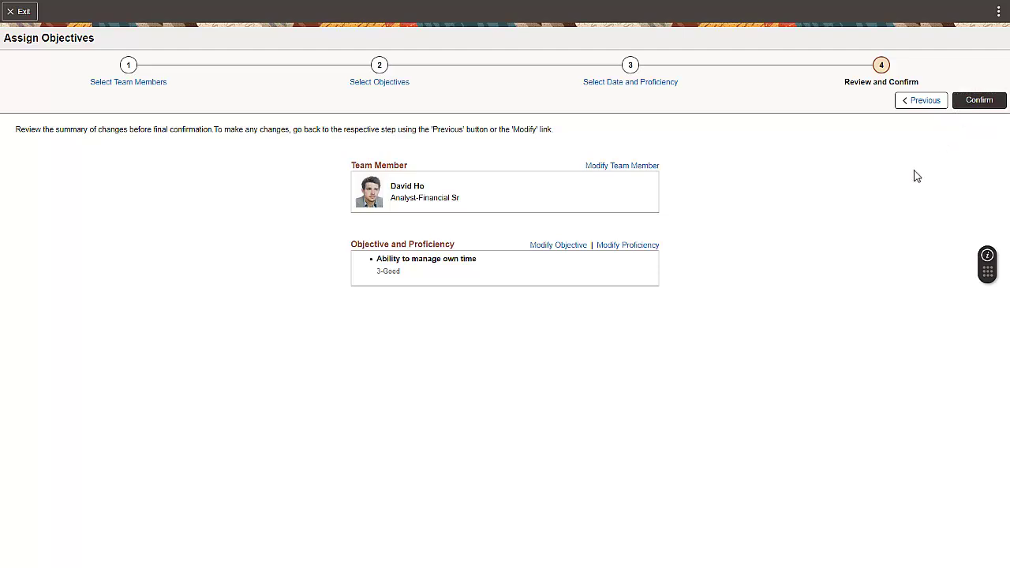
pyautogui.click(979, 101)
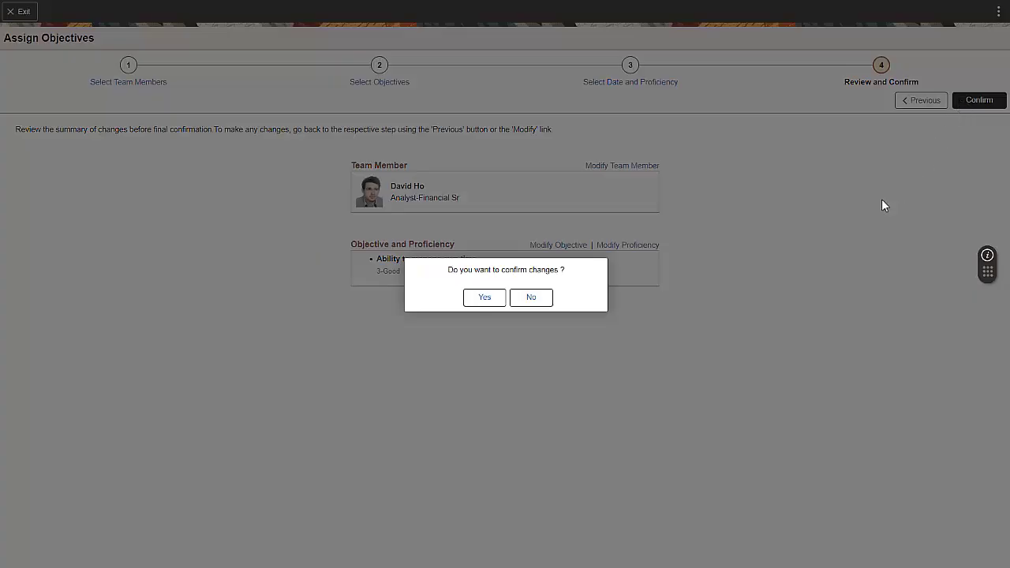
pyautogui.click(483, 296)
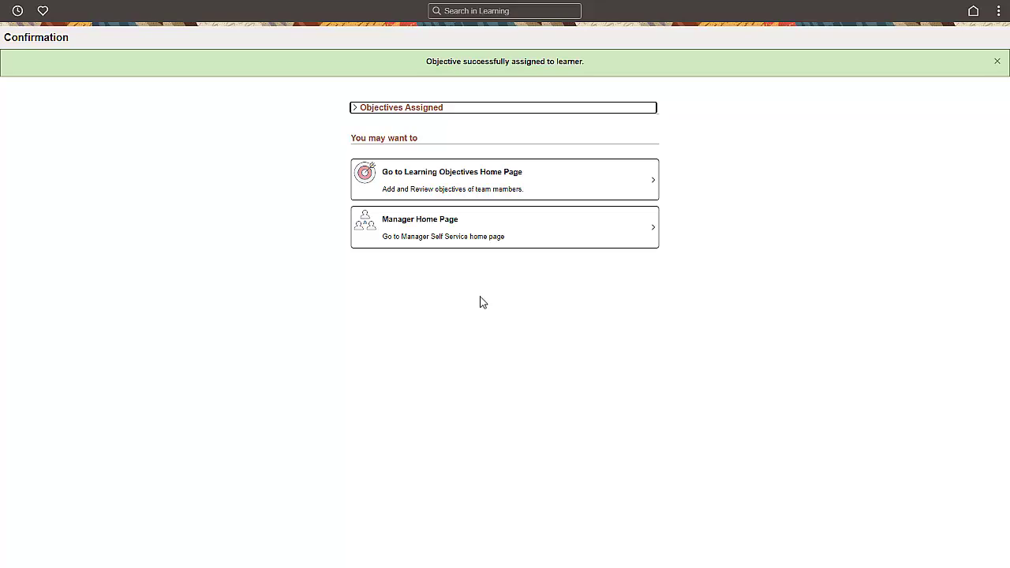
pyautogui.click(998, 60)
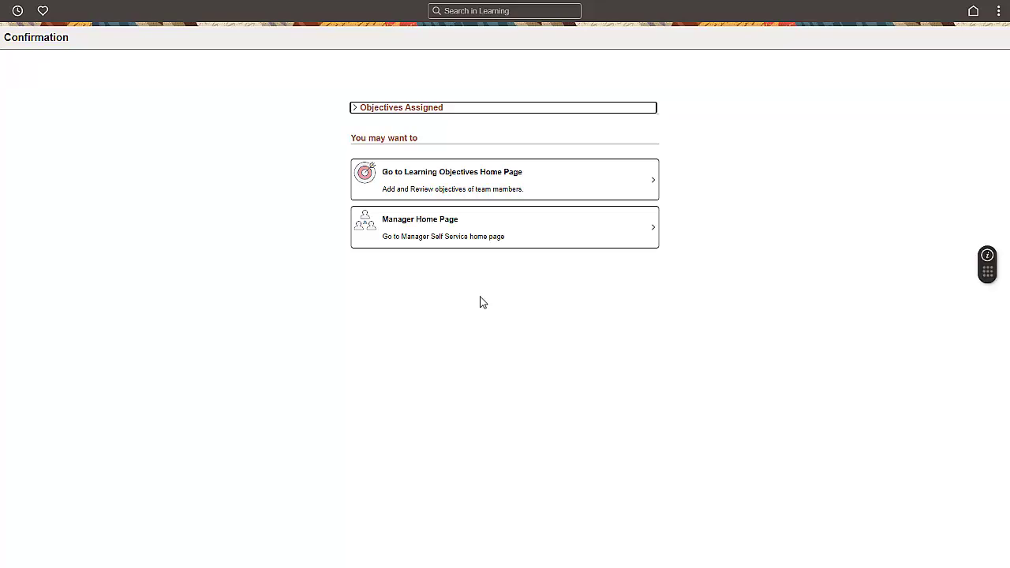
pyautogui.moveTo(445, 297)
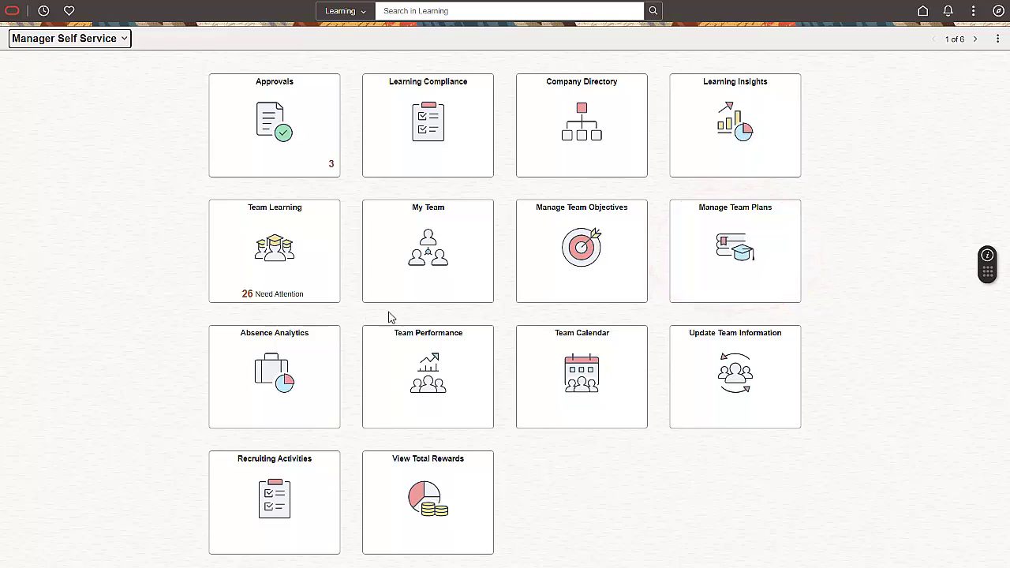
pyautogui.click(735, 250)
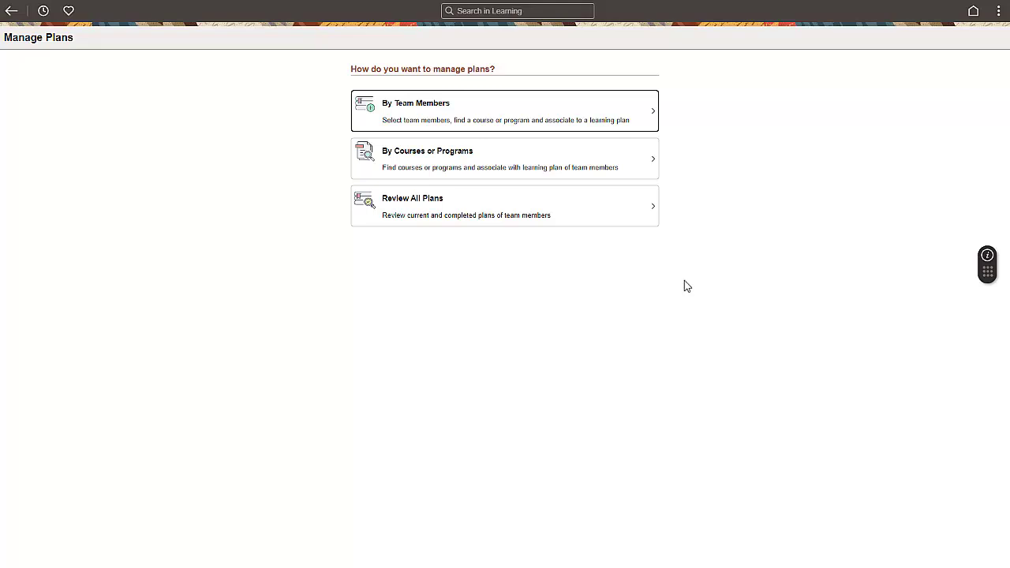
pyautogui.click(505, 110)
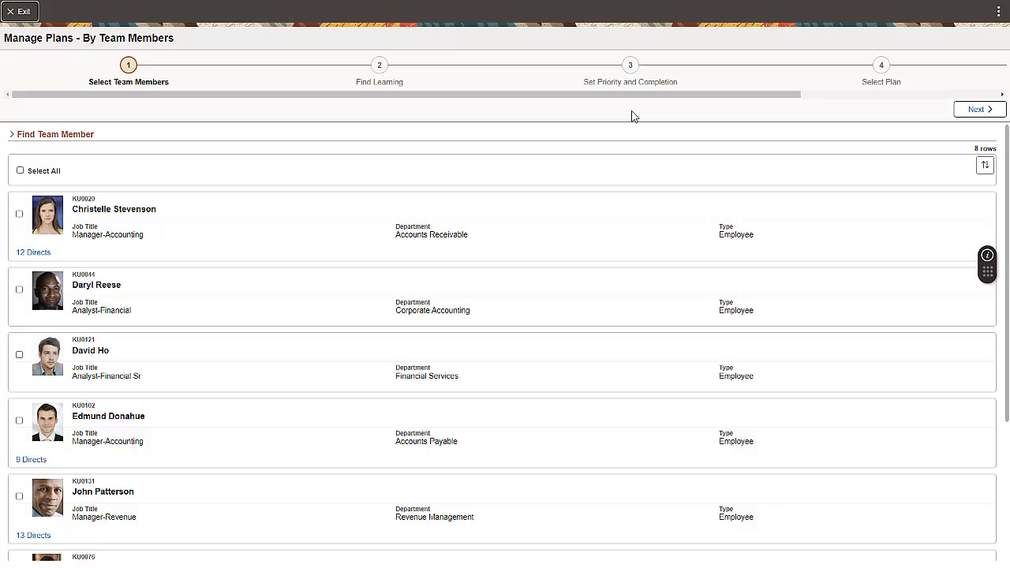
pyautogui.moveTo(113, 188)
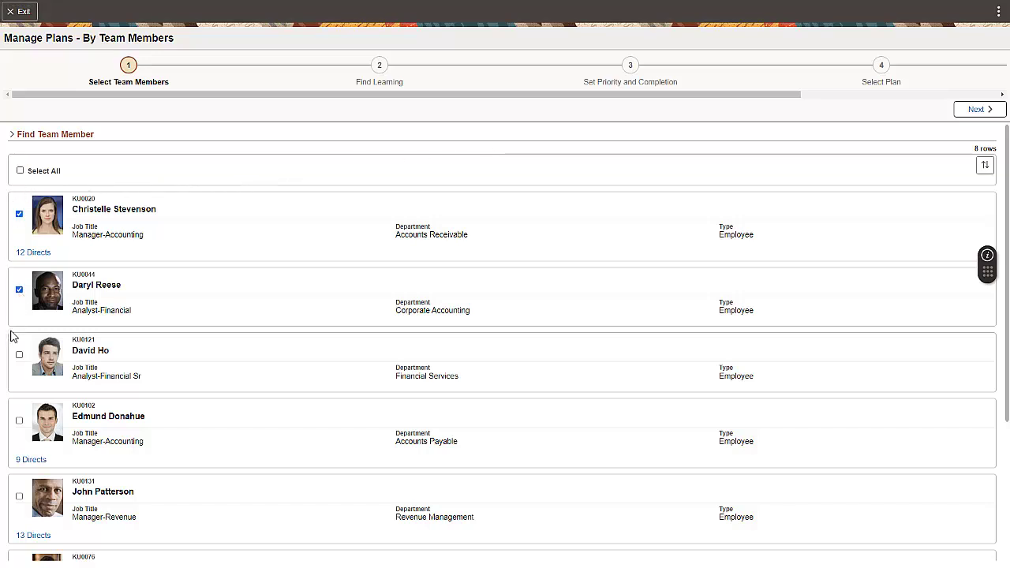
pyautogui.click(19, 353)
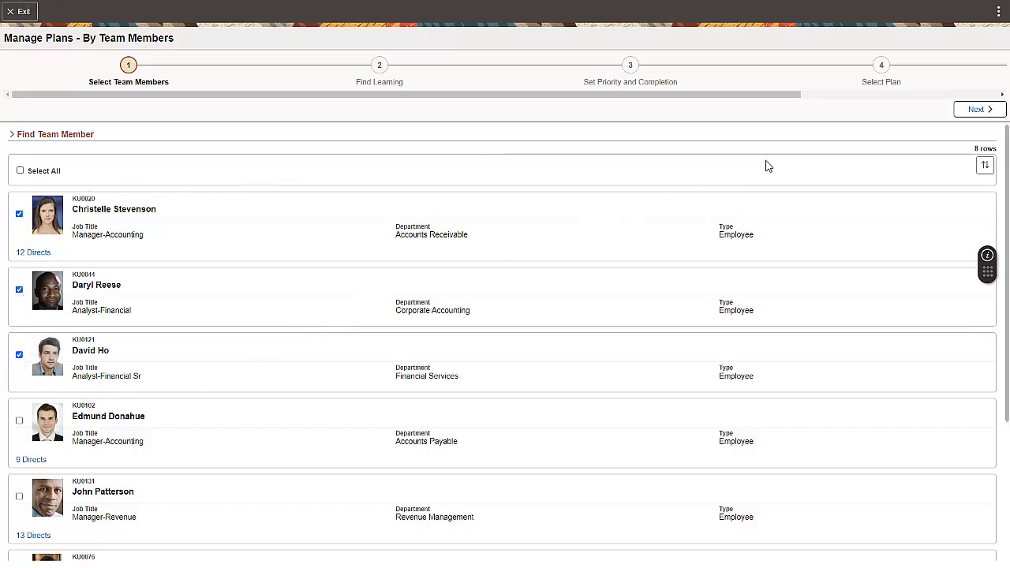
pyautogui.click(978, 109)
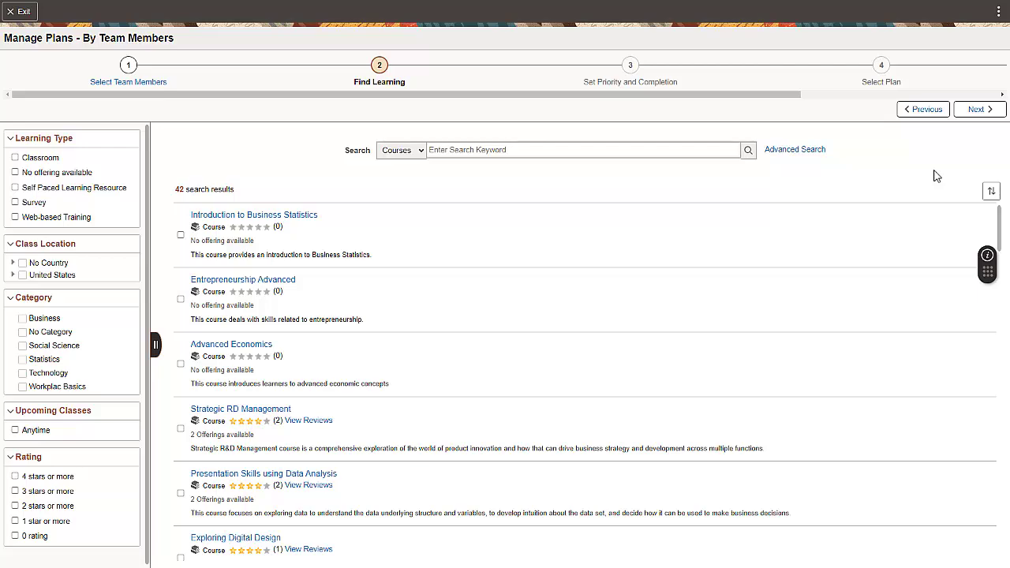
# Select the Achieving Operational Excellence course and proceed to Set Priority and Completion.
pyautogui.scroll(-3)
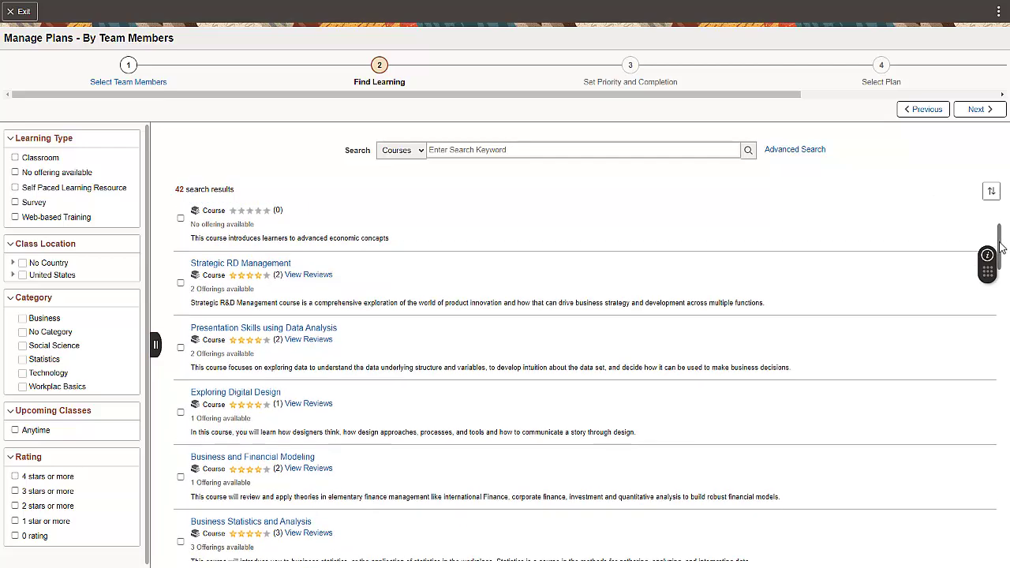
pyautogui.scroll(-3)
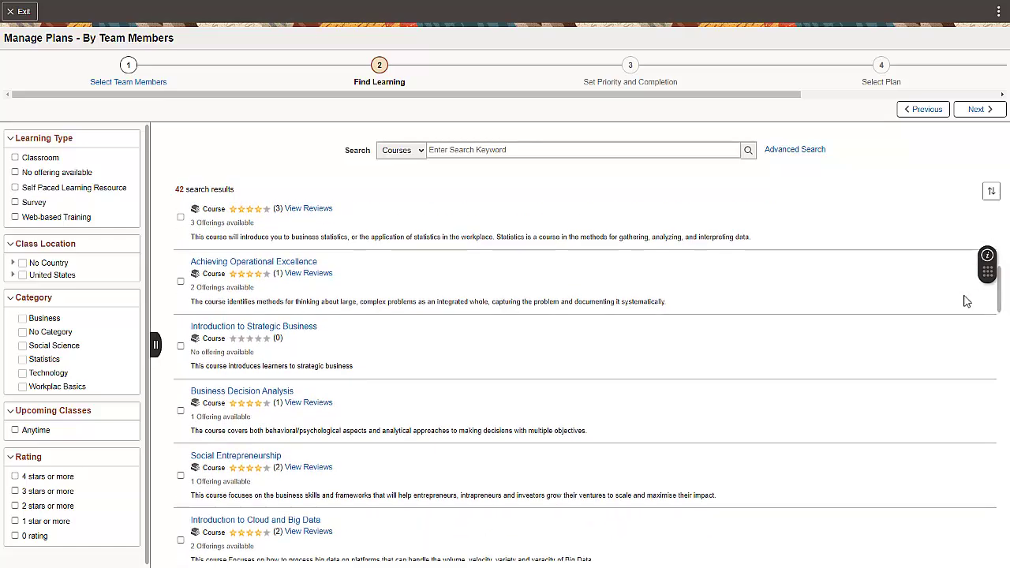
pyautogui.click(180, 281)
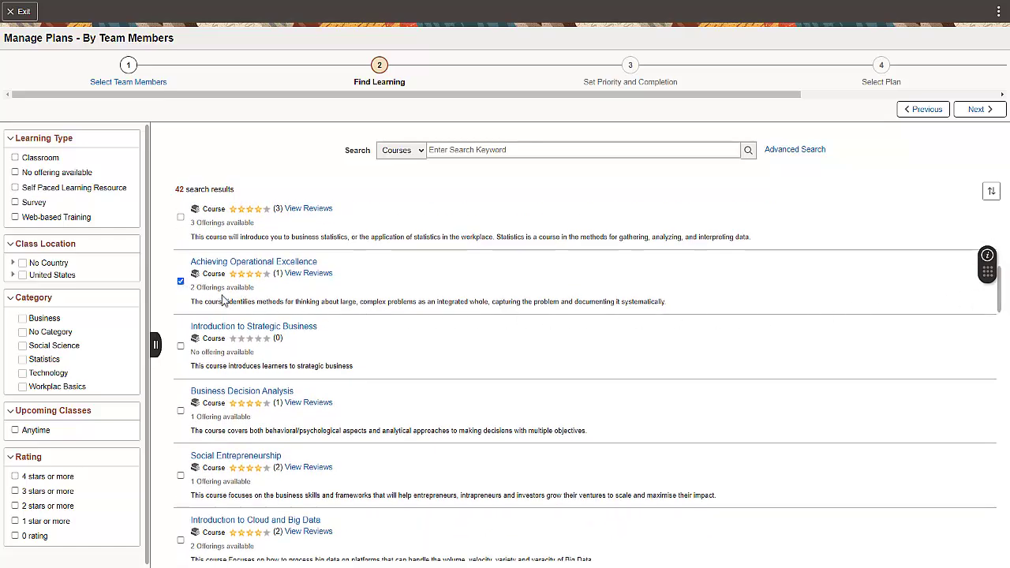
pyautogui.click(979, 109)
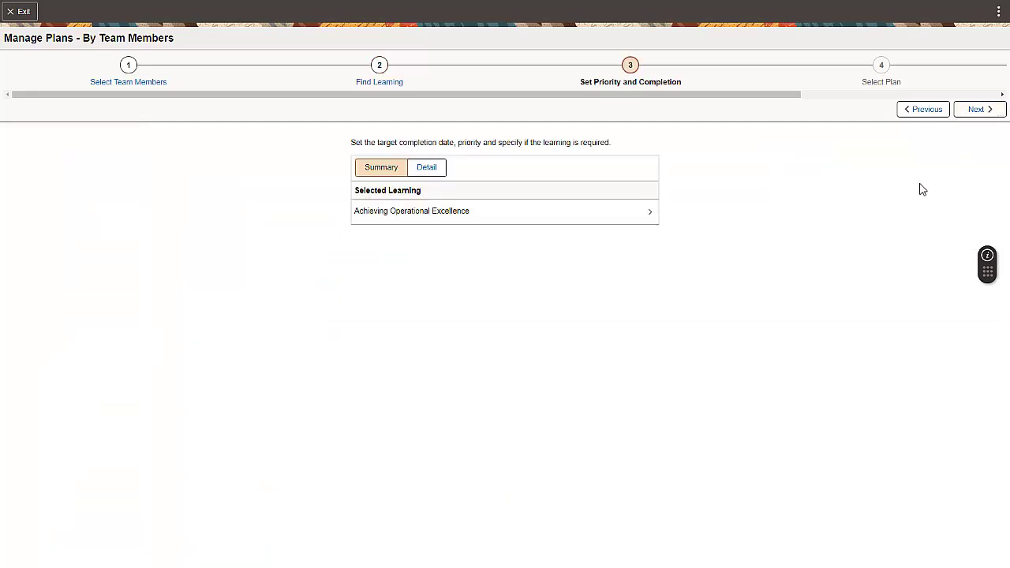
pyautogui.moveTo(922, 189)
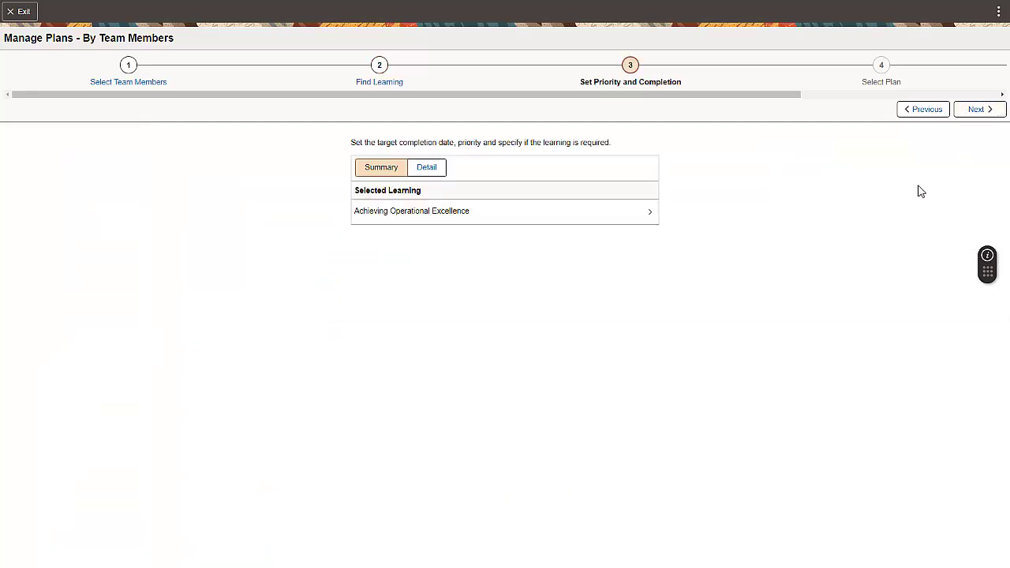
pyautogui.moveTo(824, 232)
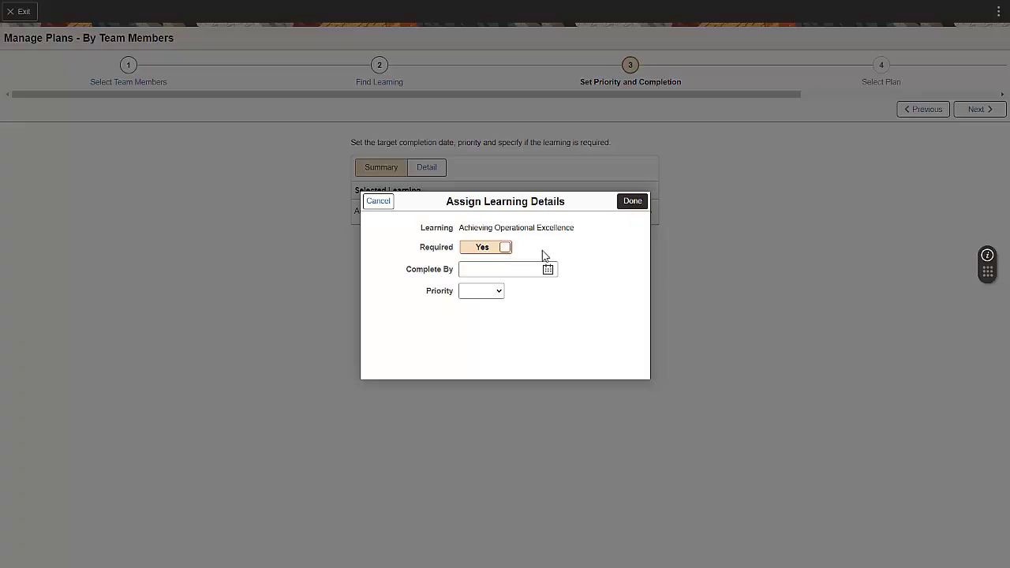
# Set Complete By to 31/12/2024 for the course and proceed to Select Plan.
pyautogui.click(548, 268)
pyautogui.write('31/12/2024')
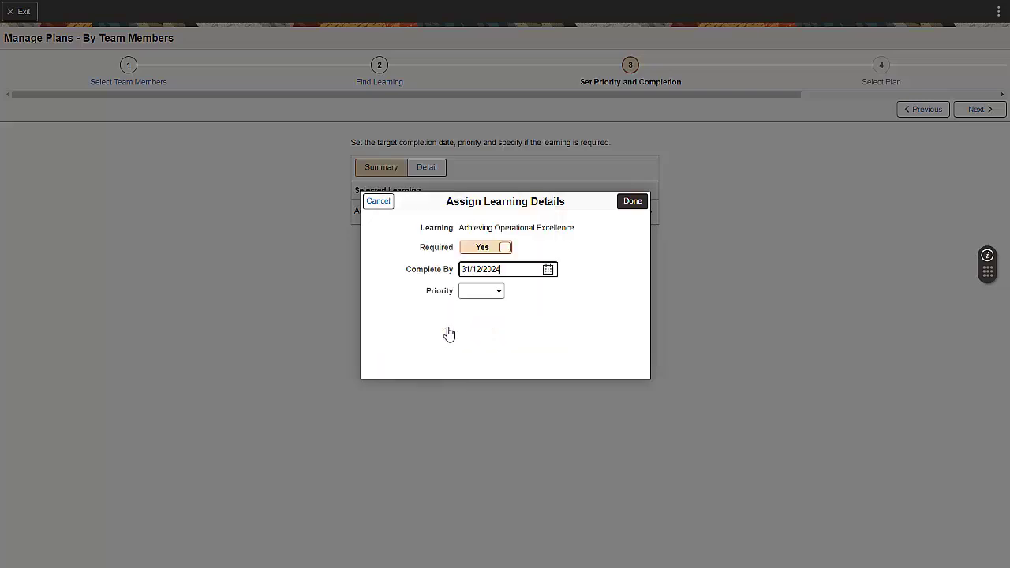
pyautogui.click(632, 200)
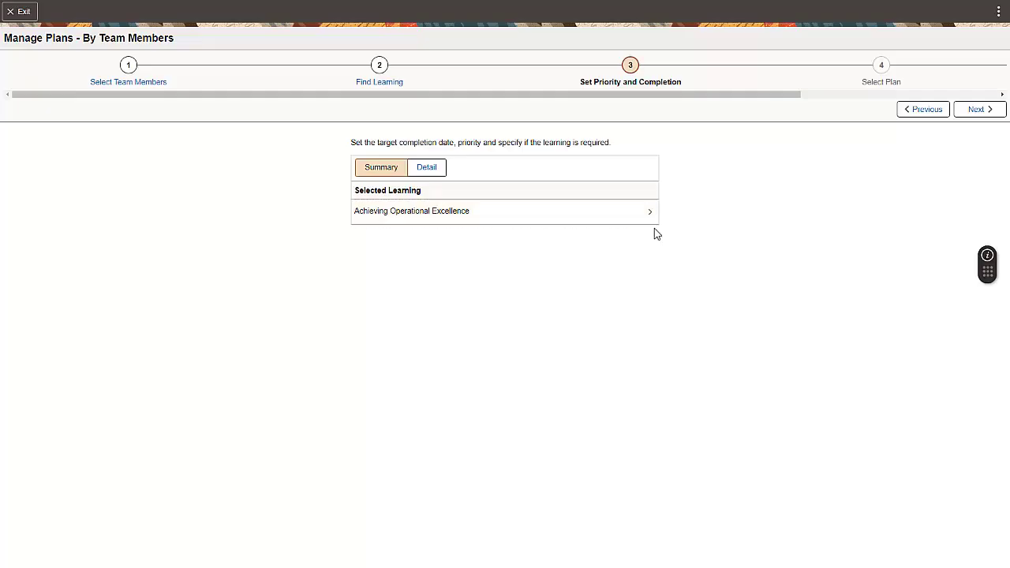
pyautogui.click(978, 109)
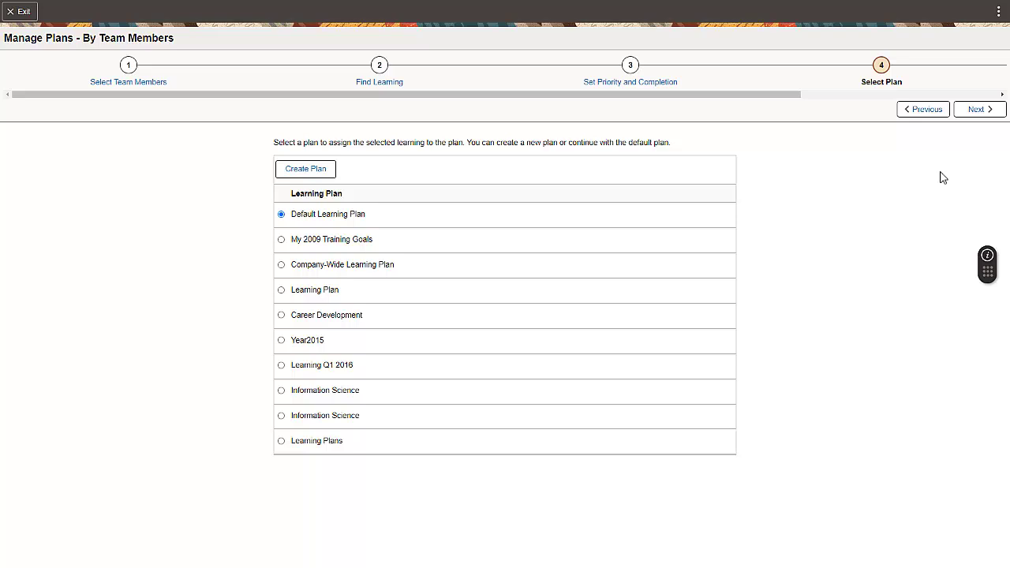
pyautogui.moveTo(946, 176)
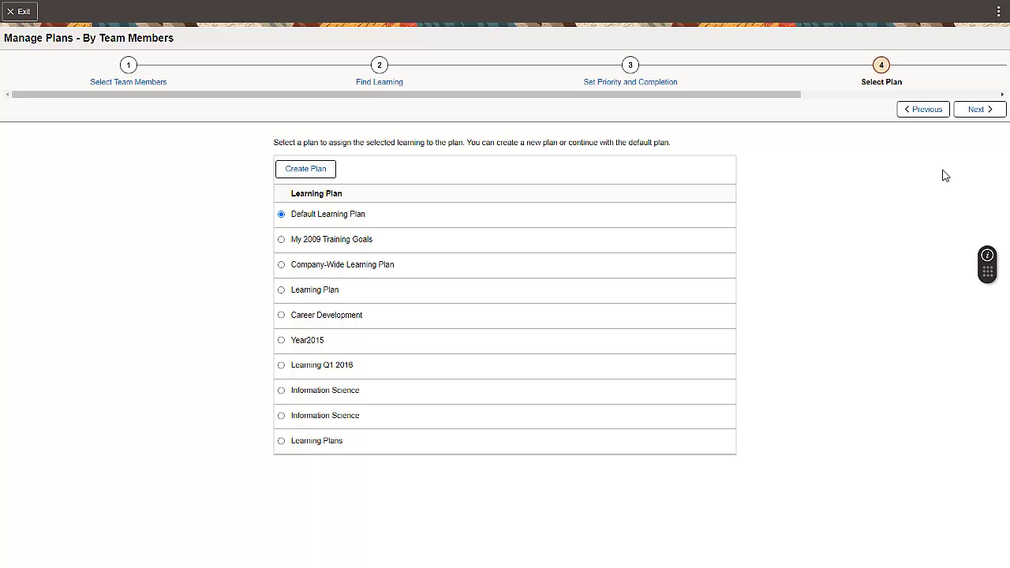
pyautogui.click(976, 109)
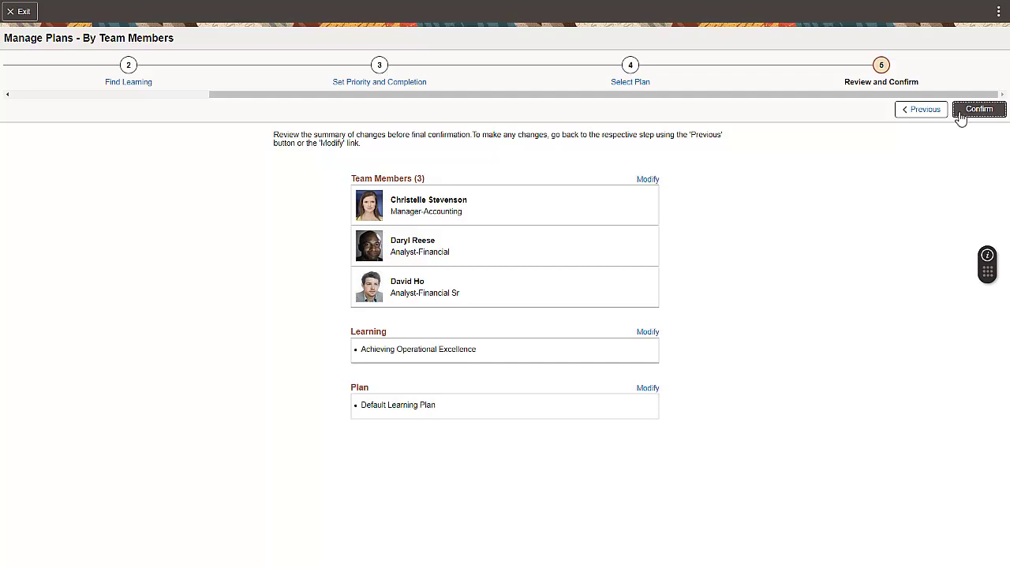
pyautogui.click(979, 108)
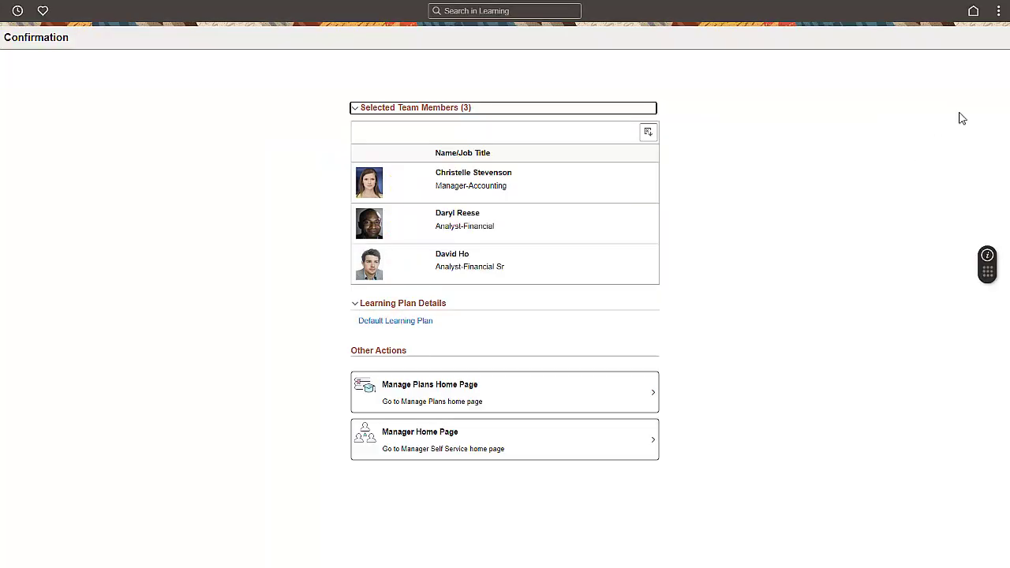